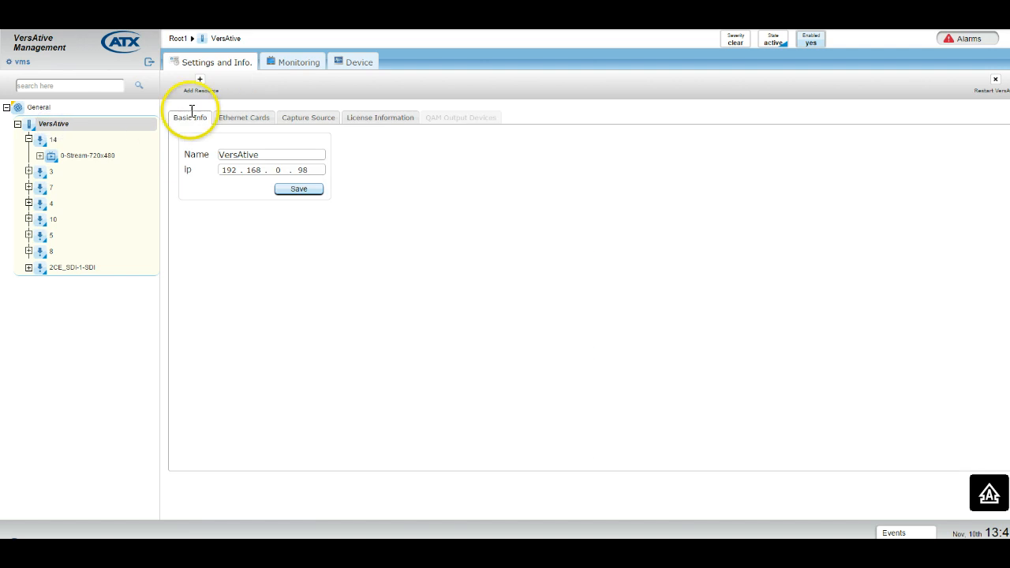
Step: Start the Add Resource wizard for a new Ethernet input on the eth1 card
click(199, 79)
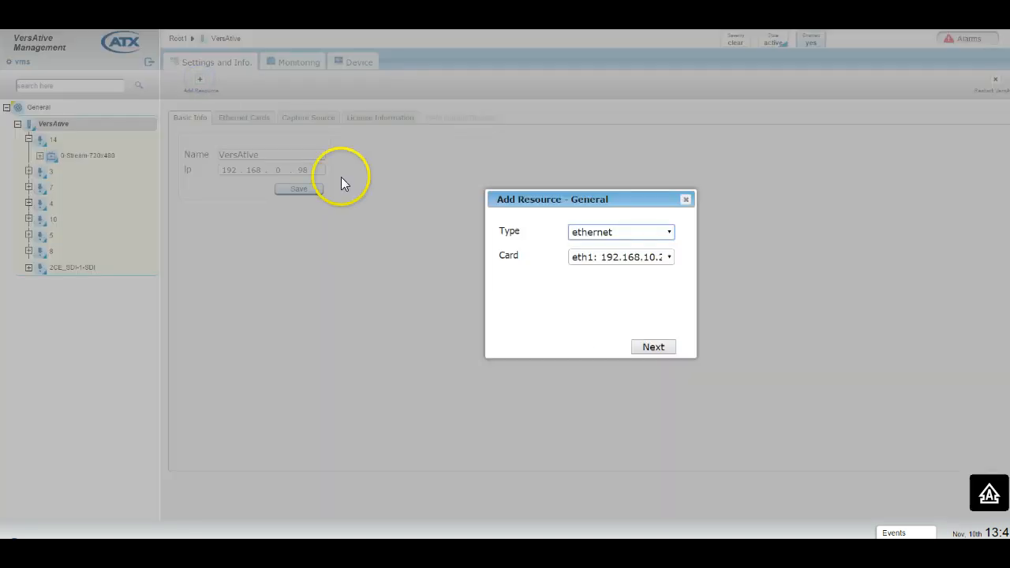
Step: Advance to TS Information with IP 239.101.100.211, port 5500, UDP, multicast enabled
click(653, 347)
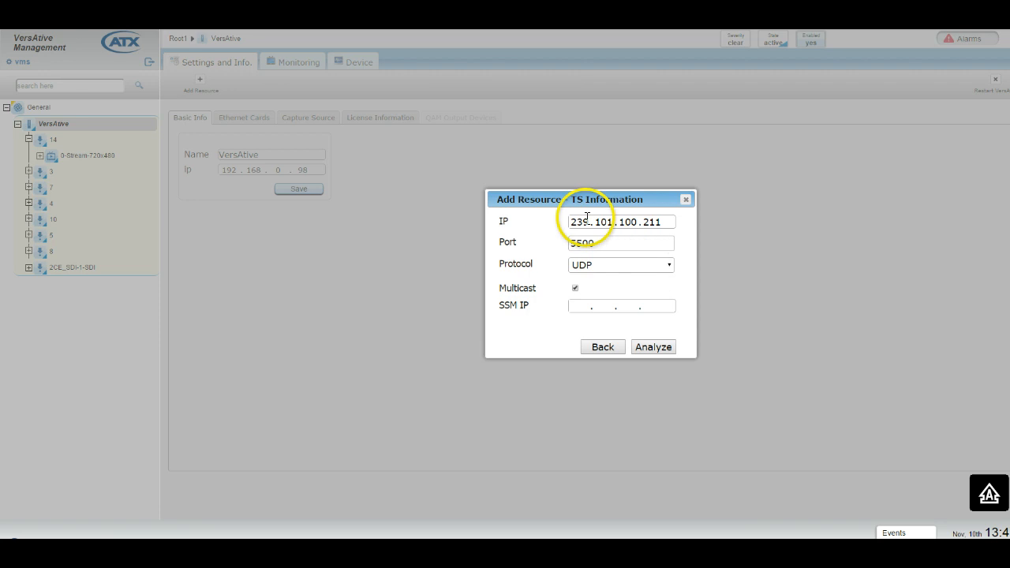
double_click(603, 221)
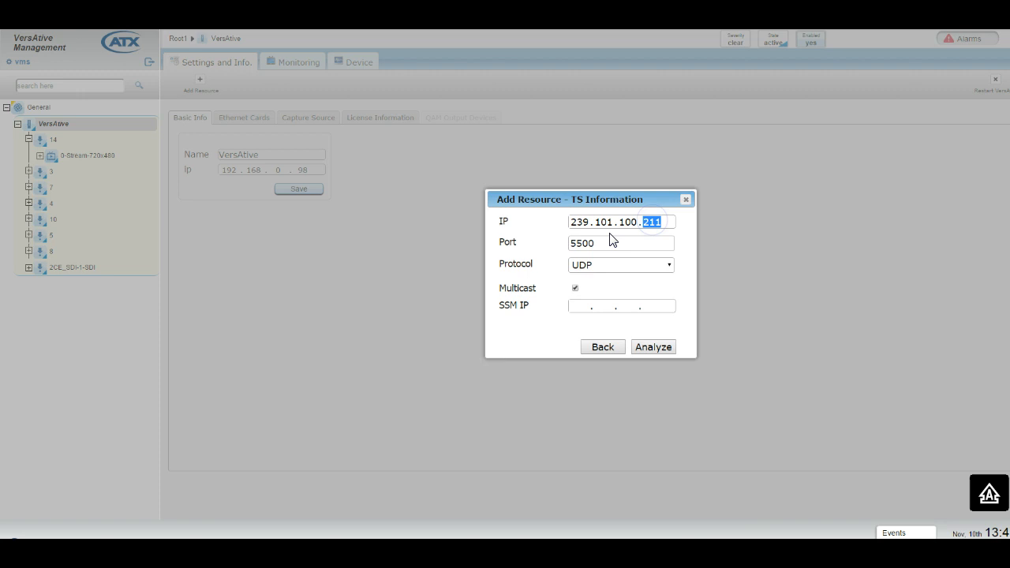
click(622, 243)
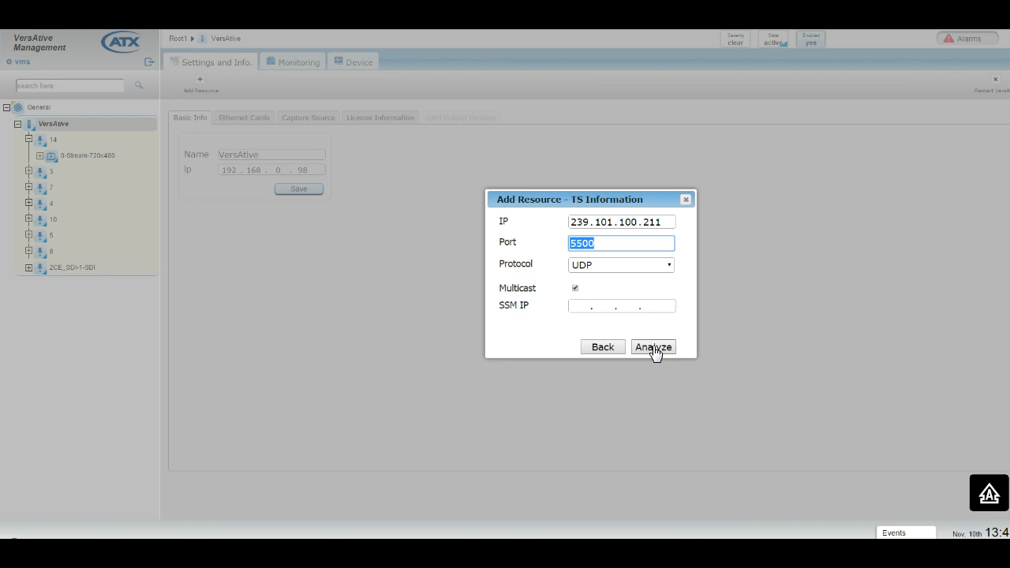
Step: Run Analyze on the 239.101.100.211:5500 stream to detect its programs
click(653, 347)
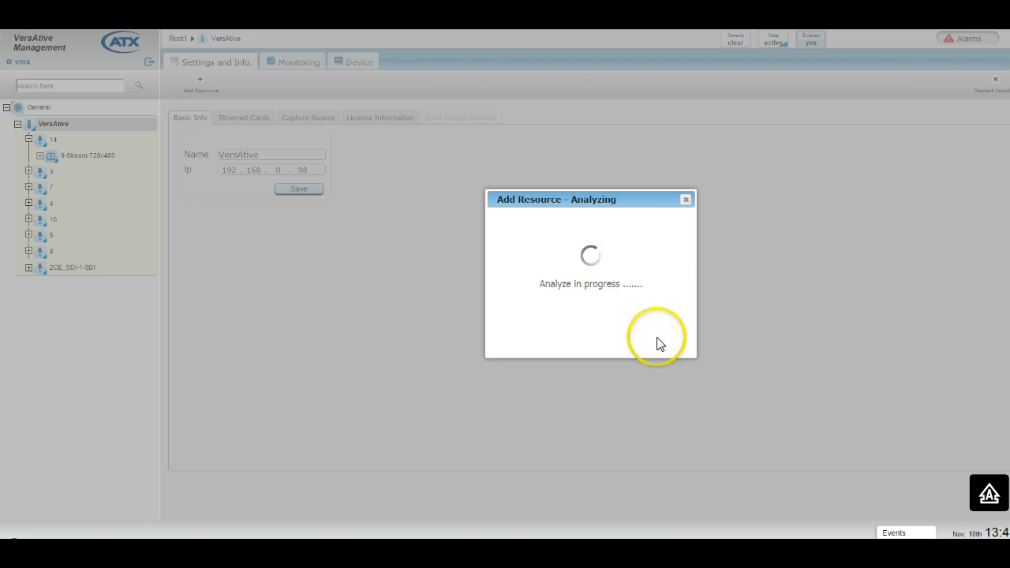
mouse_move(655, 308)
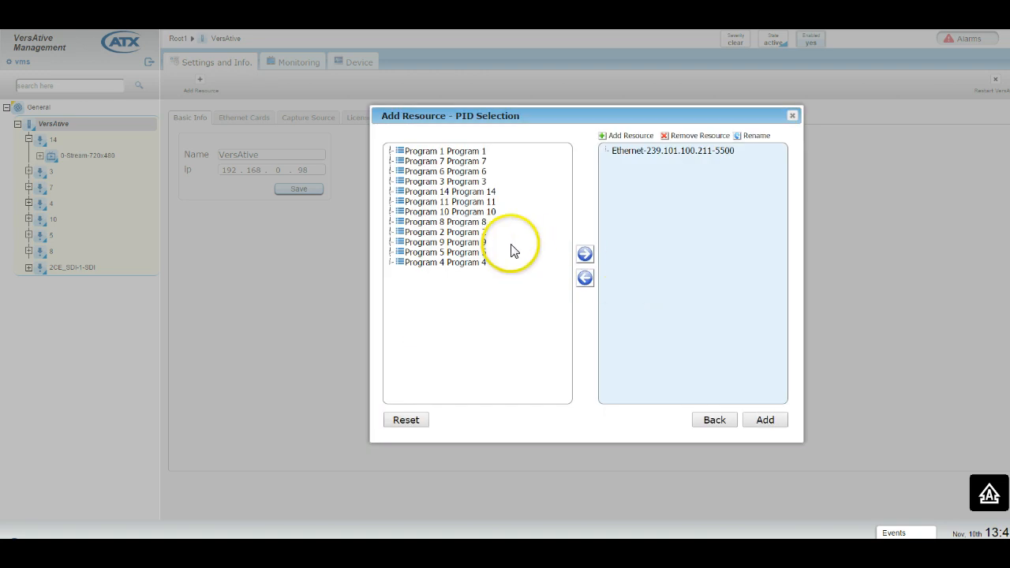
mouse_move(394, 227)
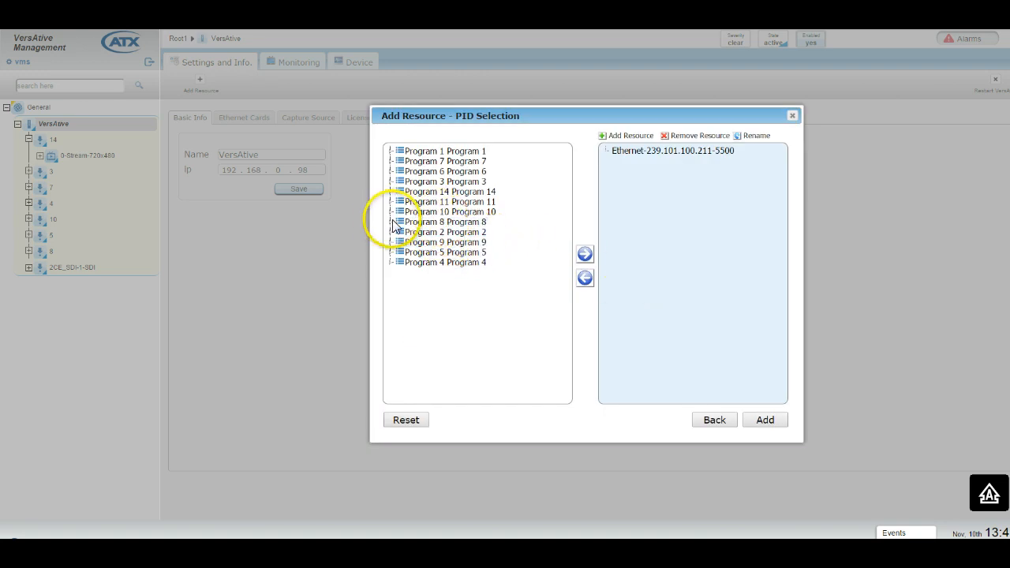
Step: Expand and select Program 8 in the PID Selection list
click(391, 221)
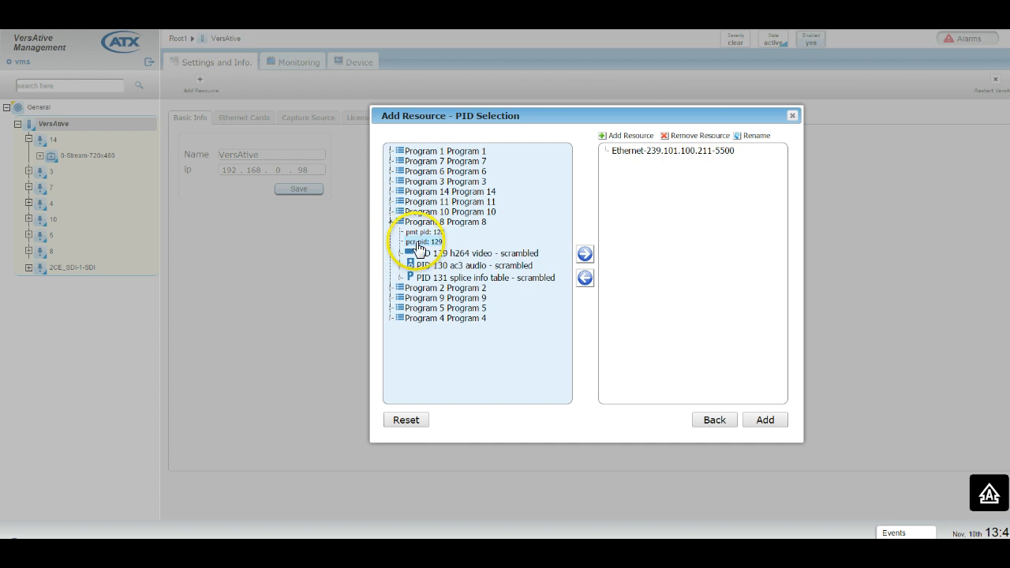
click(445, 221)
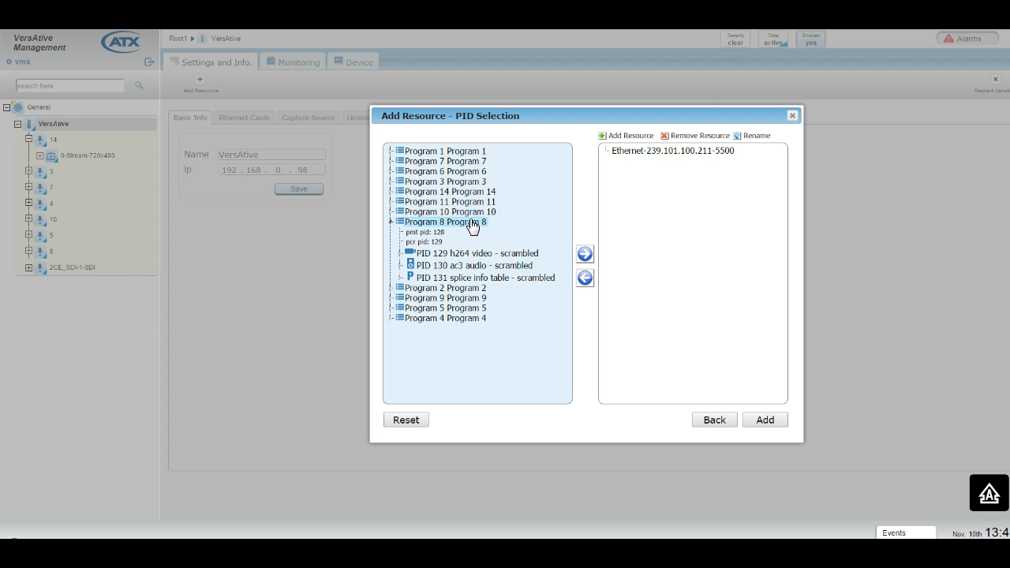
mouse_move(470, 234)
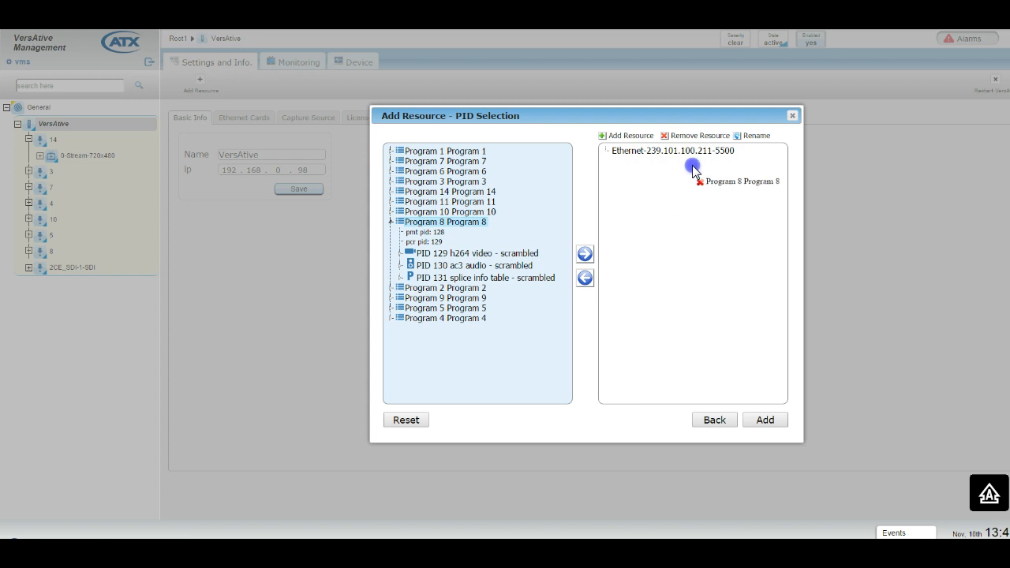
Step: Assign Program 8's PIDs 129, 130 and 131 to the Ethernet 239.101.100.211-5500 resource
click(672, 151)
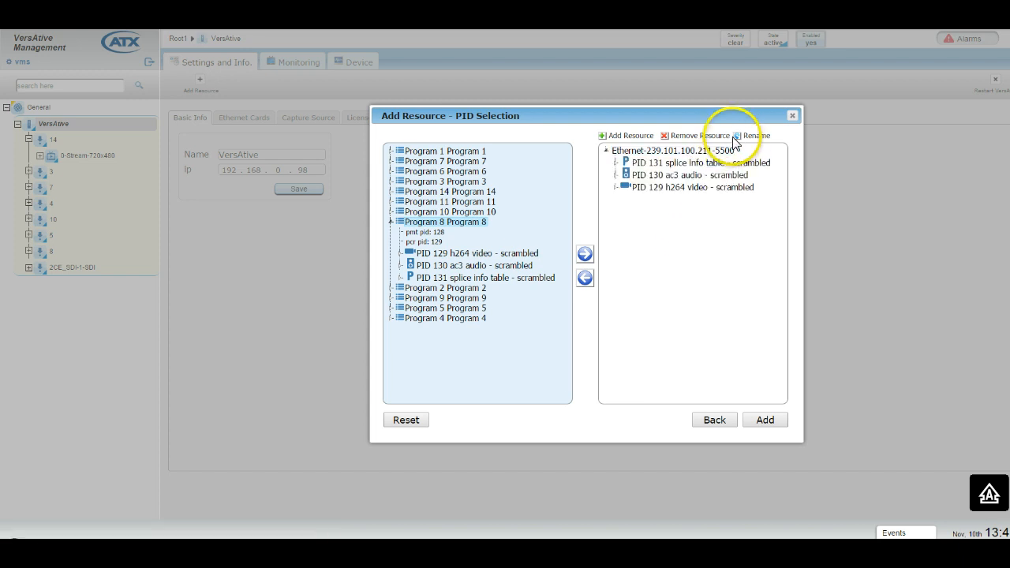
click(671, 150)
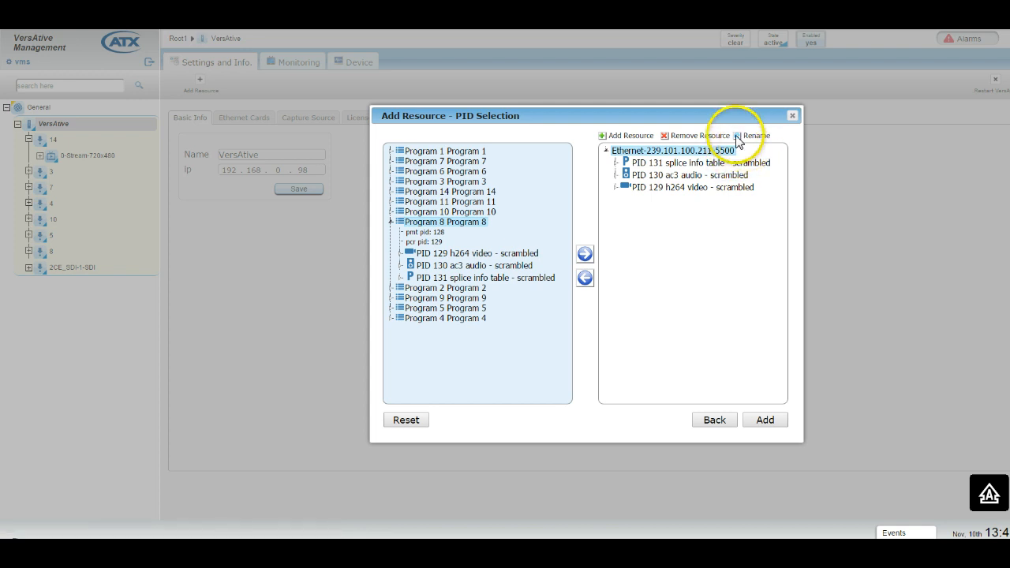
Step: Rename the Ethernet resource to TEST1
click(754, 135)
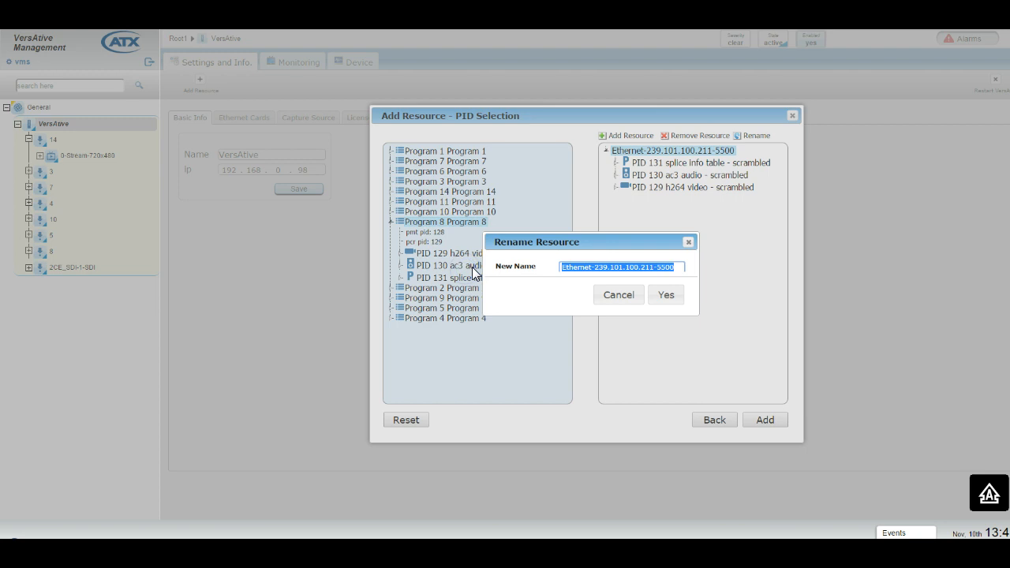
text(tes)
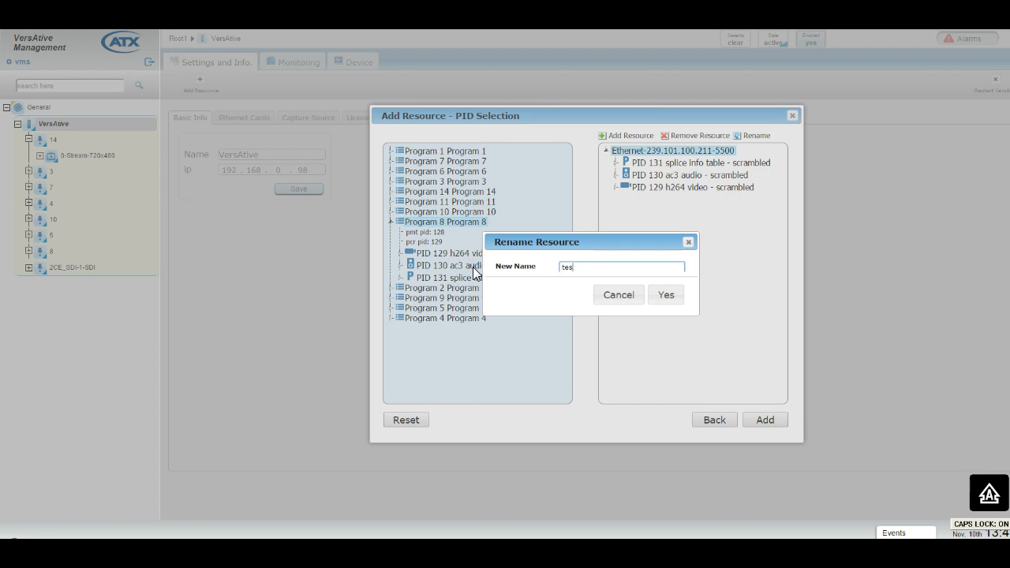
text(TEST1)
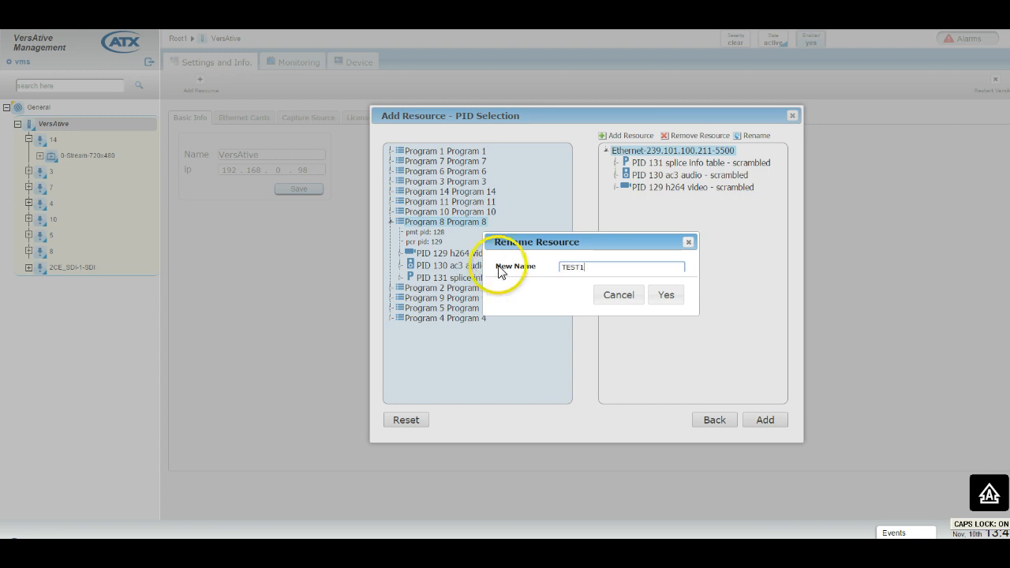
click(665, 295)
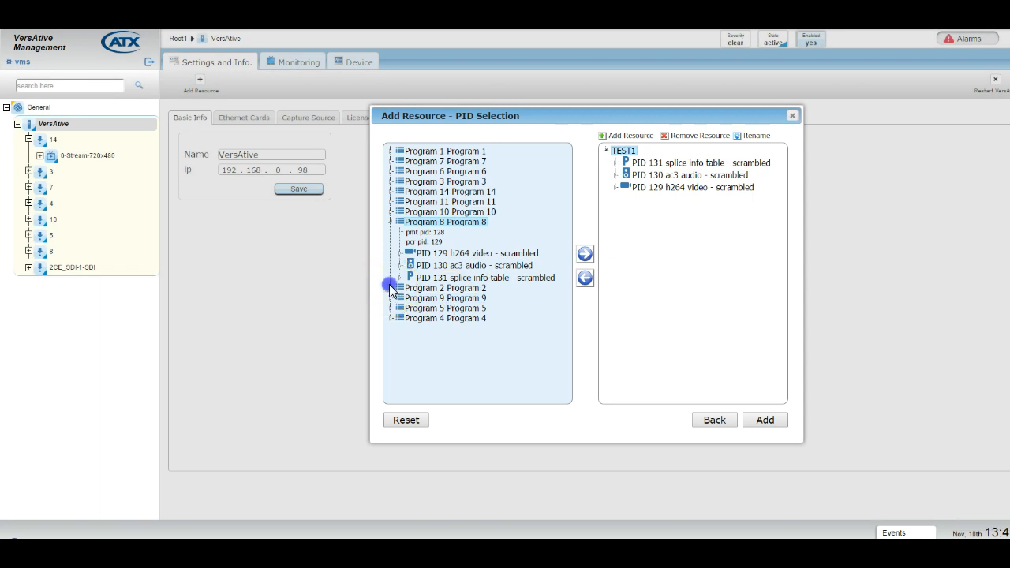
Step: Expand and select Program 2 with video PID 33 and audio PID 34 for resource TEST2
click(392, 287)
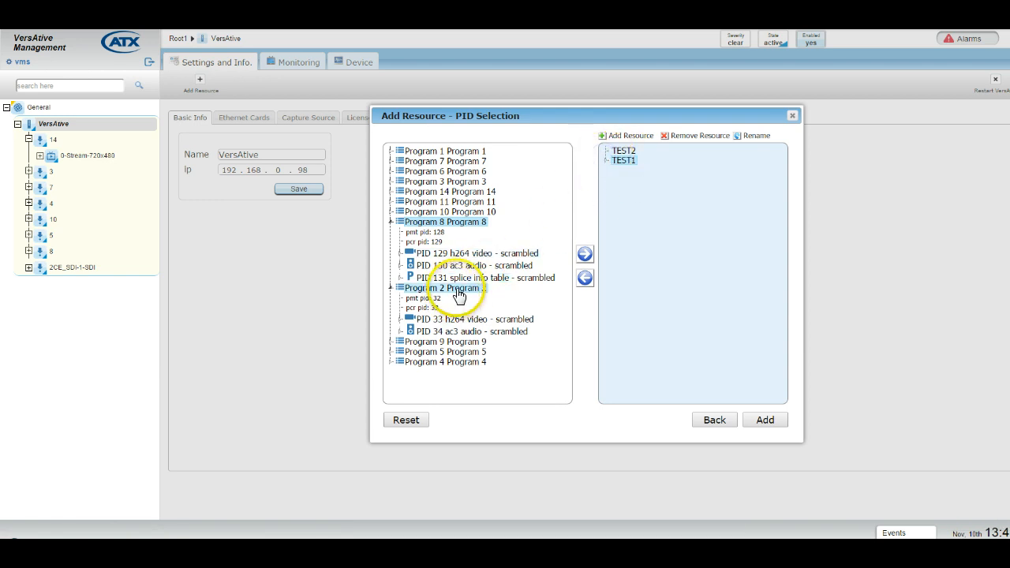
click(584, 254)
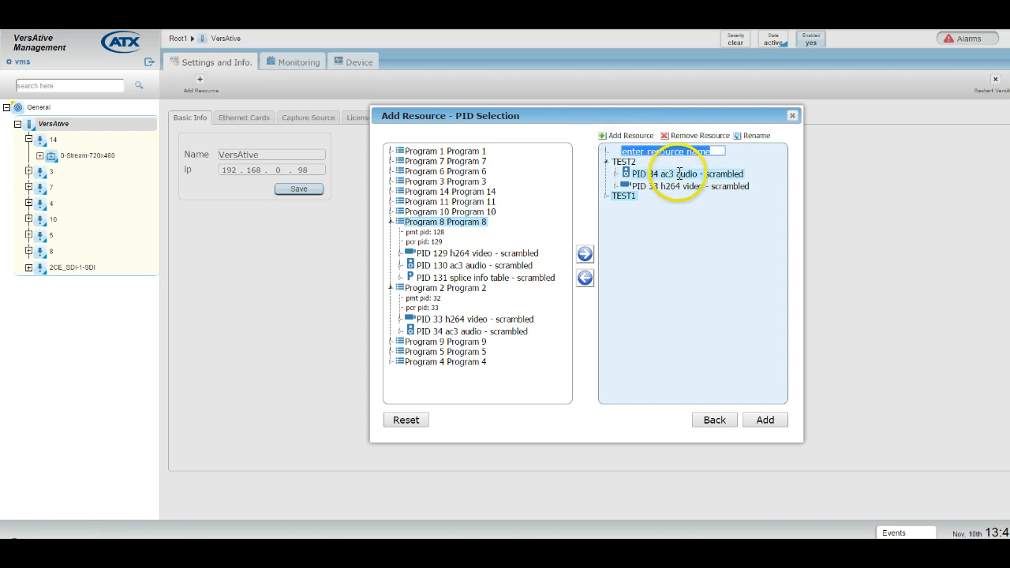
Step: Name the third resource TEST3 and give it Program 9's video PID 20 and audio PID 21
text(TEST3)
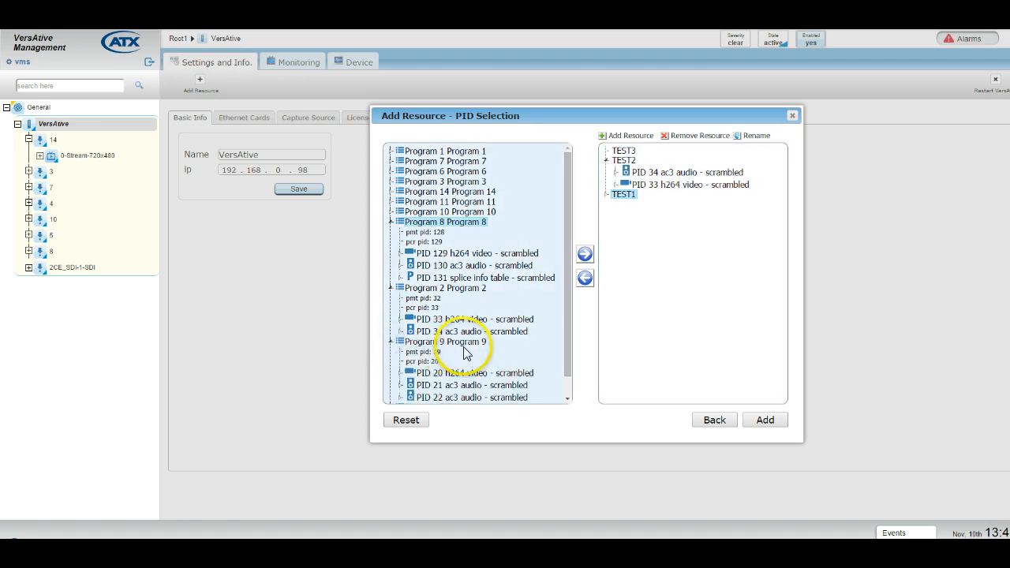
scroll(down, 3)
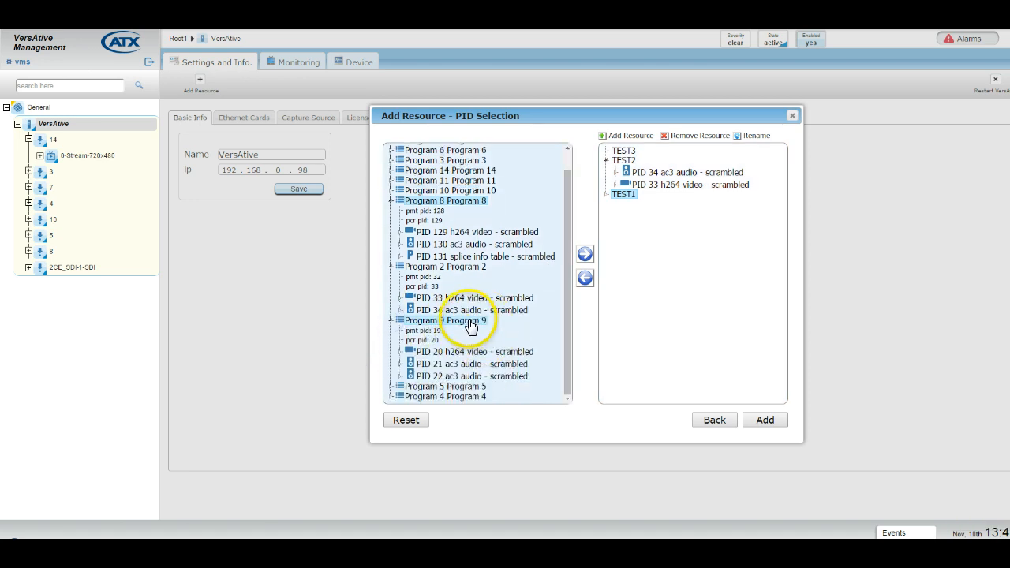
click(467, 318)
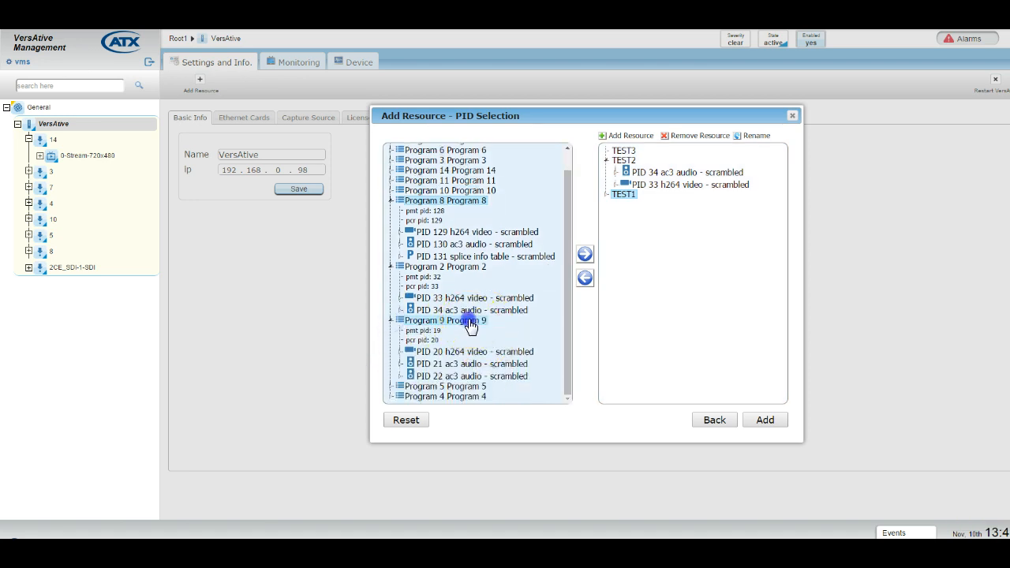
click(465, 350)
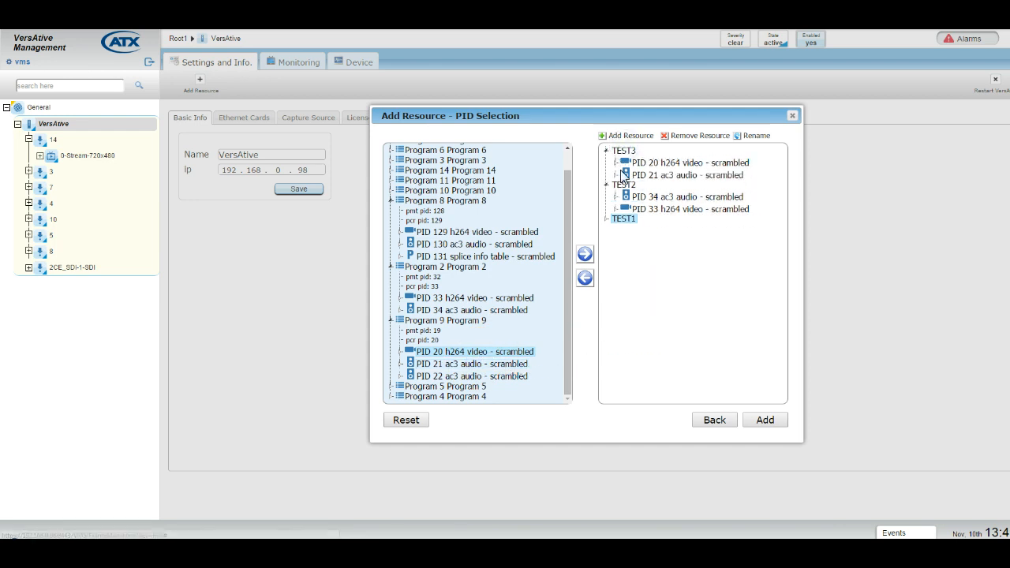
click(683, 196)
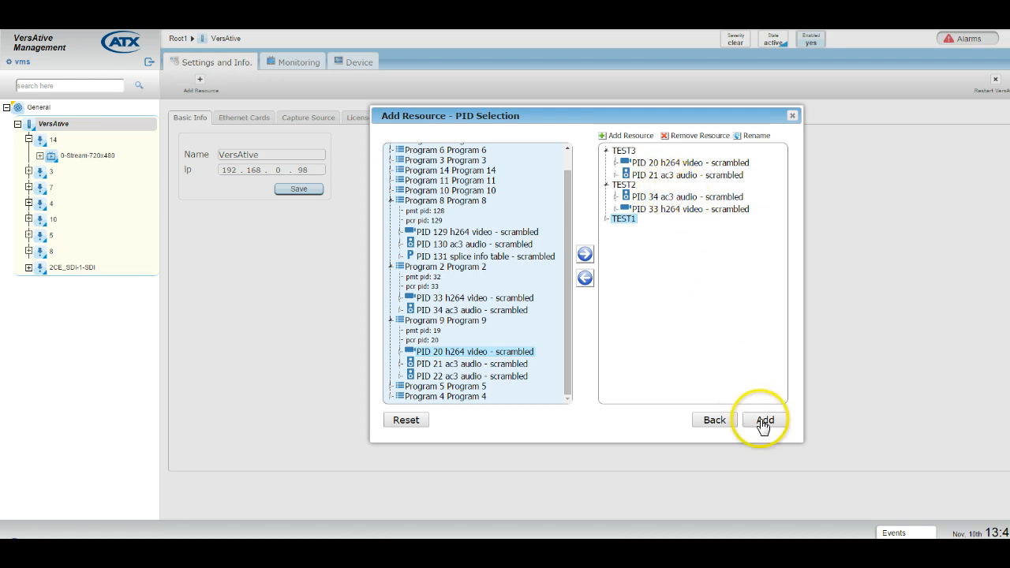
Step: Add TEST1, TEST2 and TEST3 to the VersAtive device tree
click(764, 420)
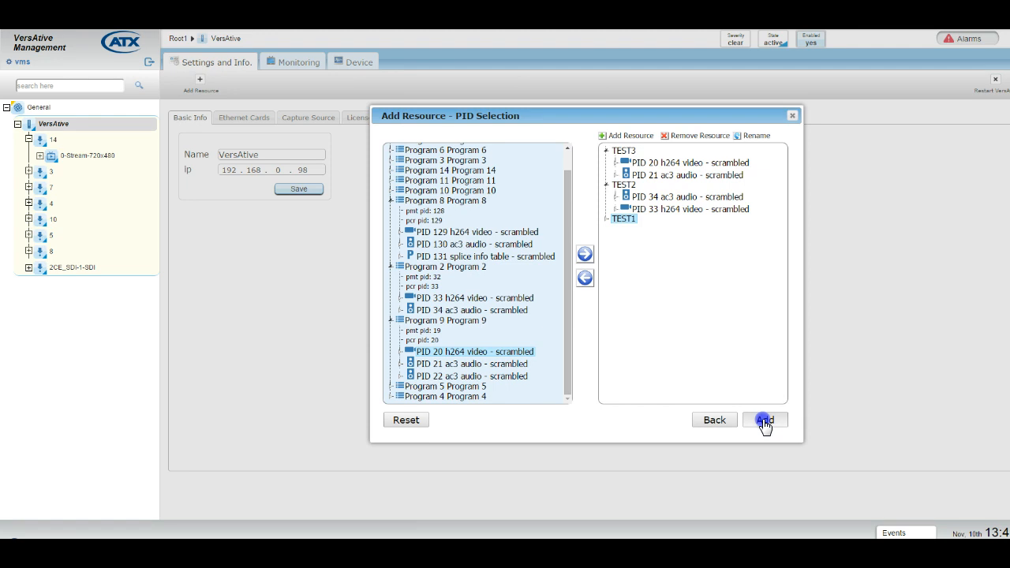
click(764, 419)
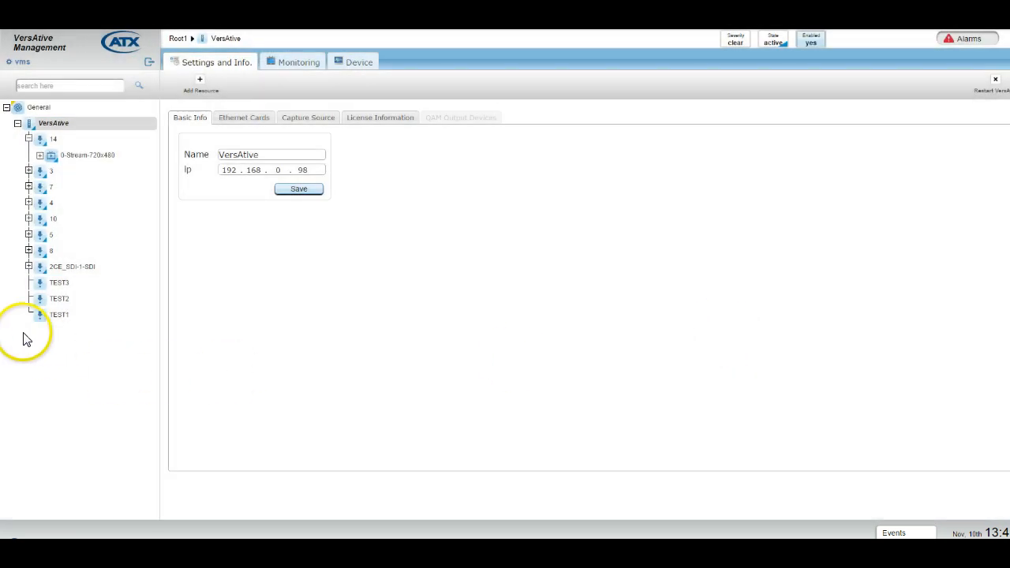
Step: View the TEST2 and TEST3 Resource Input pages, ending on TEST3's Program 9 stream
click(60, 314)
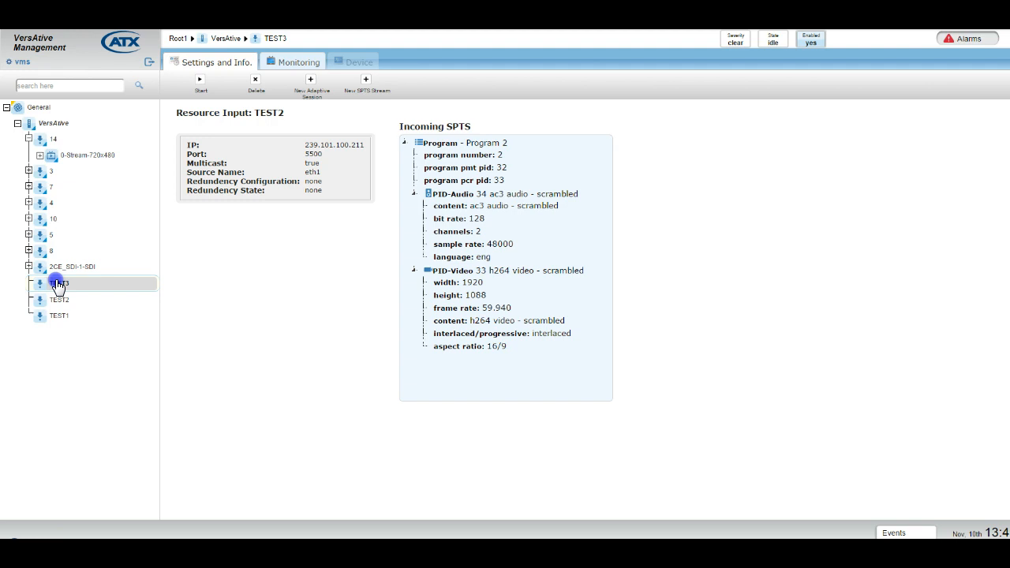
click(60, 284)
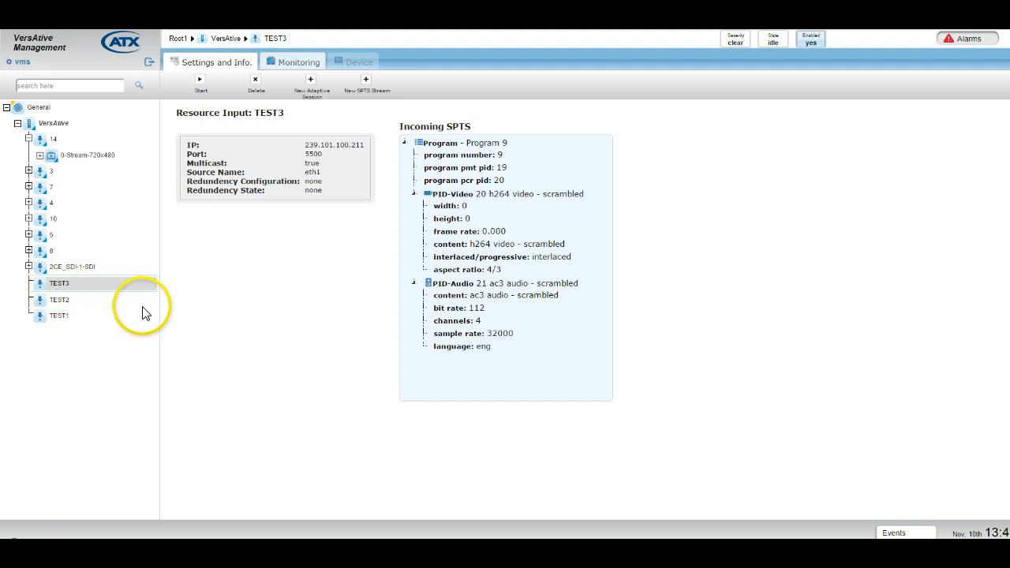
mouse_move(148, 63)
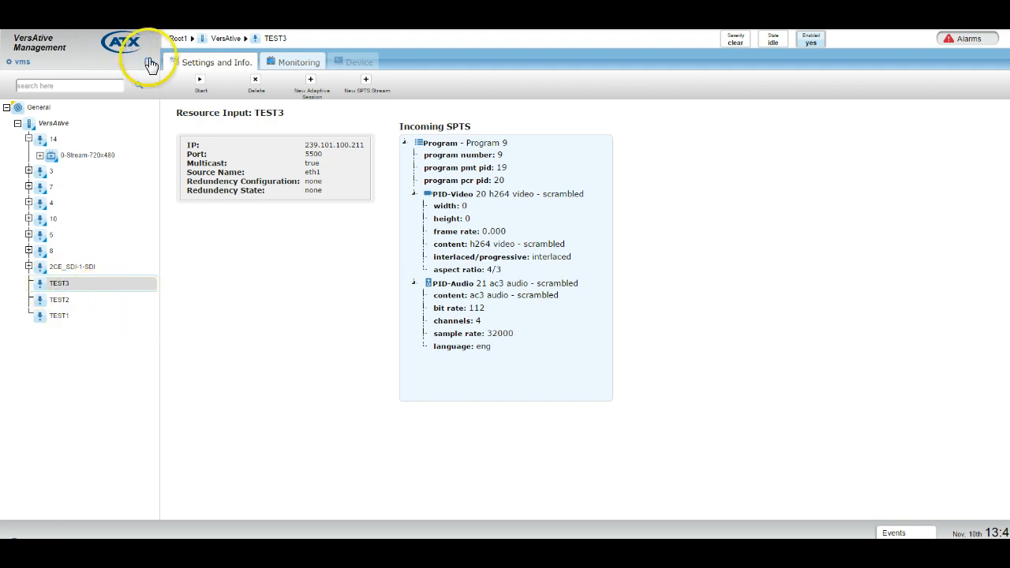
mouse_move(99, 457)
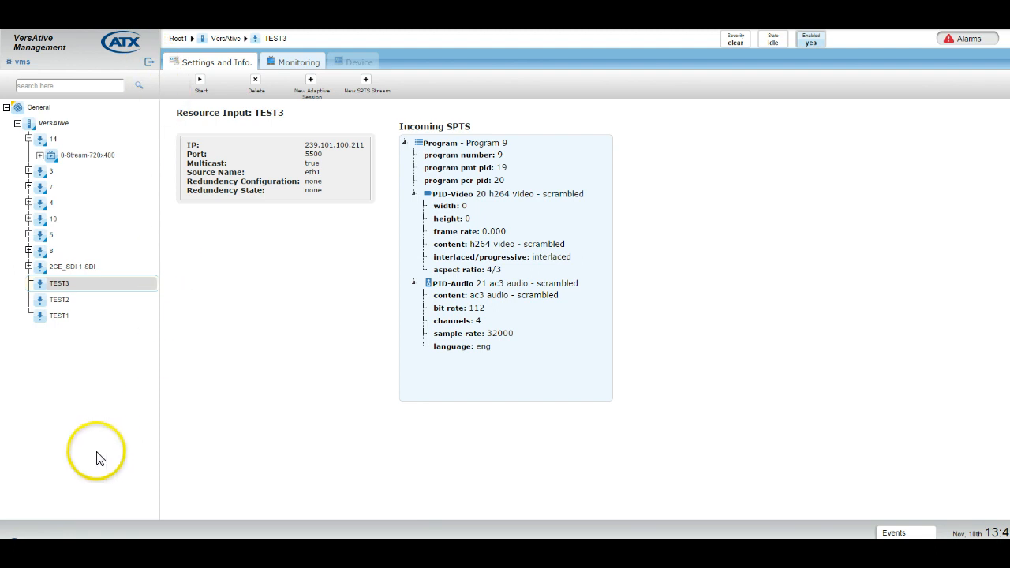
mouse_move(102, 448)
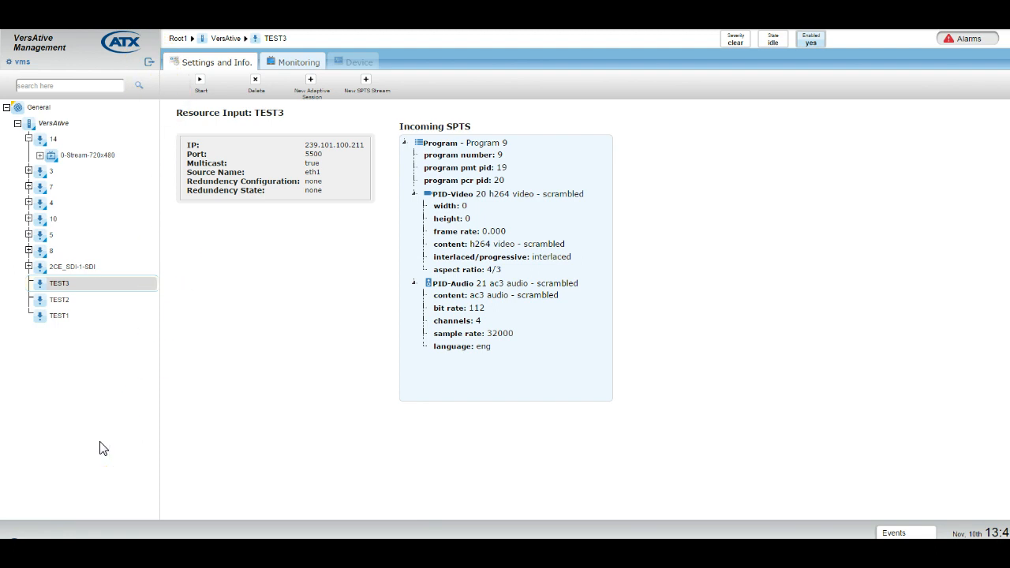